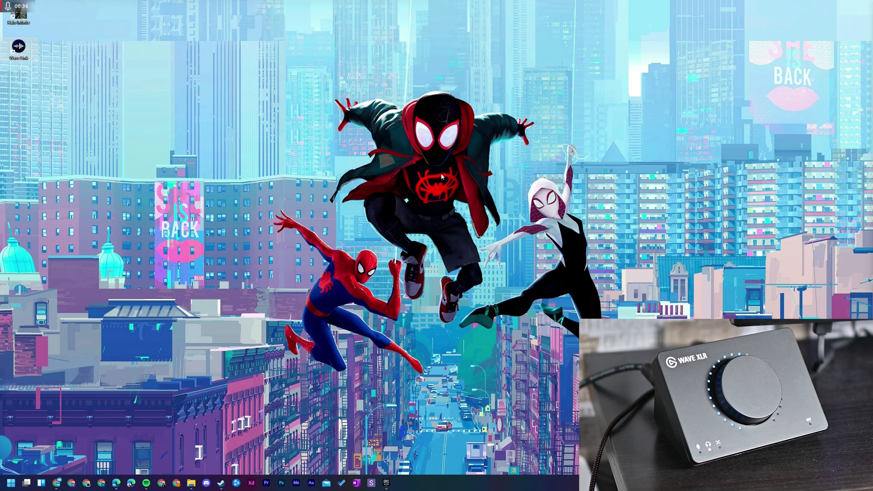
# Search the Start Menu for "wav" and launch Wave Link.
pyautogui.click(16, 478)
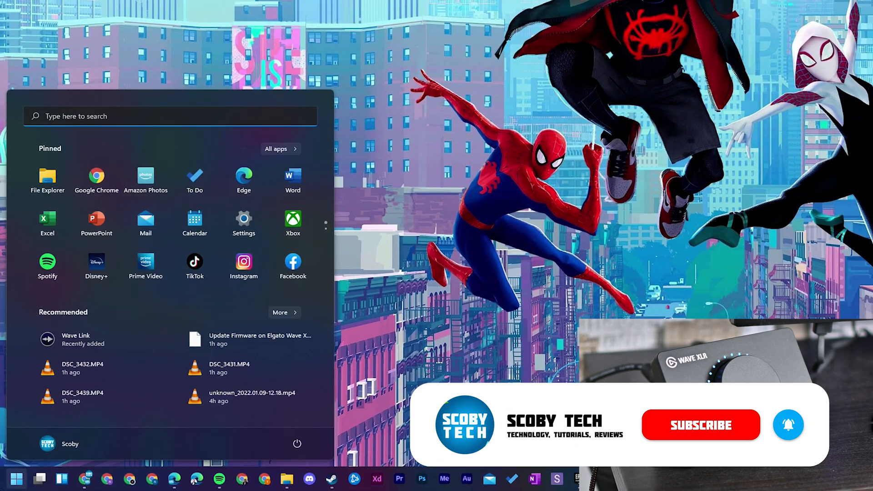
pyautogui.write('wav')
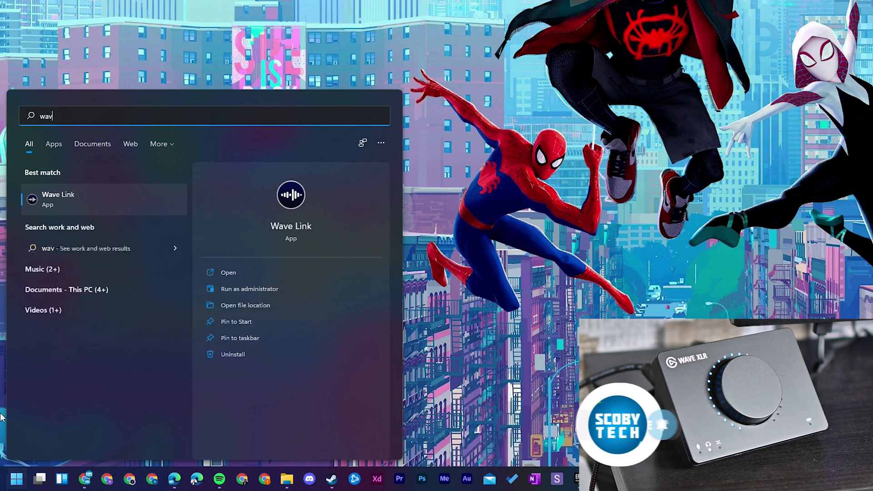
pyautogui.click(58, 199)
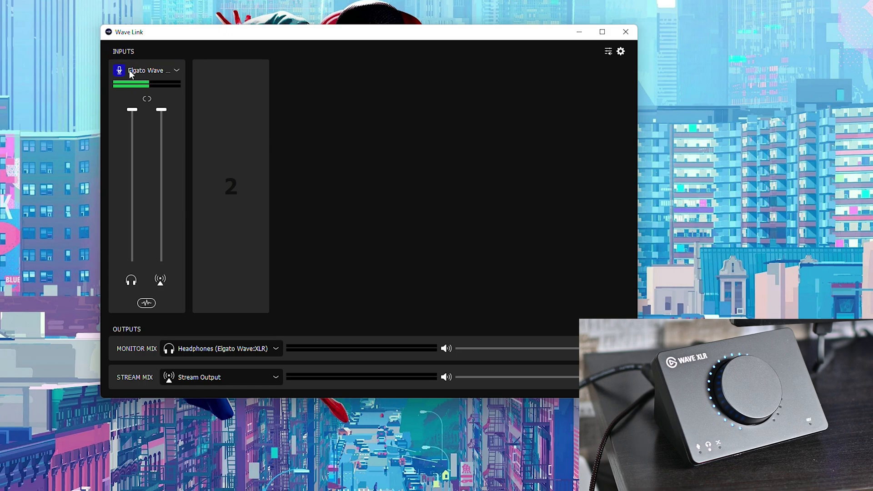
pyautogui.moveTo(181, 73)
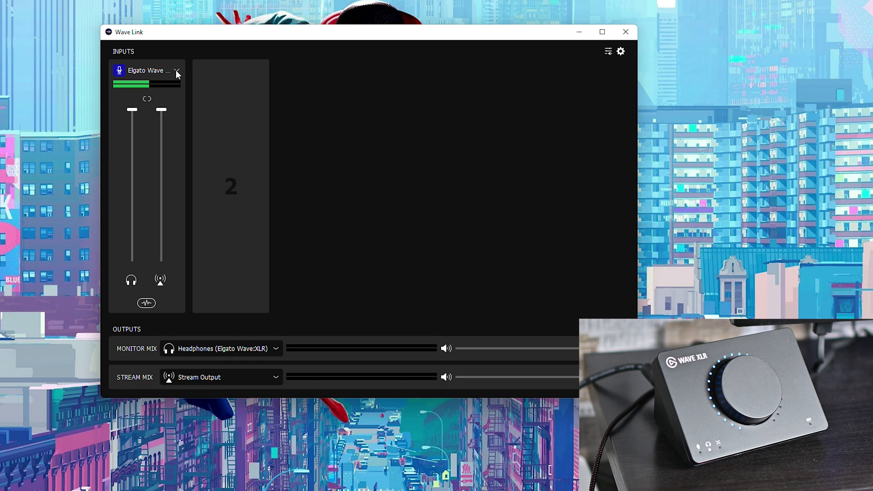
# Open the Elgato Wave XLR input's device settings panel from its channel dropdown.
pyautogui.click(176, 70)
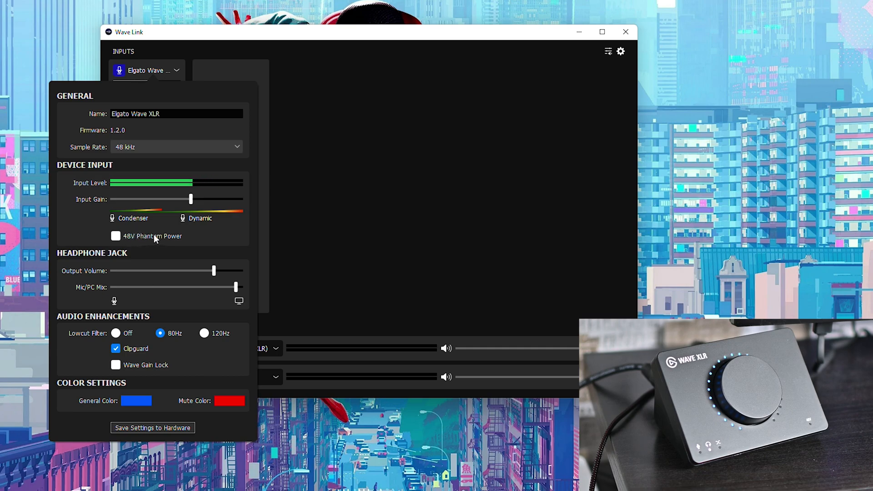
# Tick the 48V Phantom Power checkbox under Device Input.
pyautogui.click(116, 236)
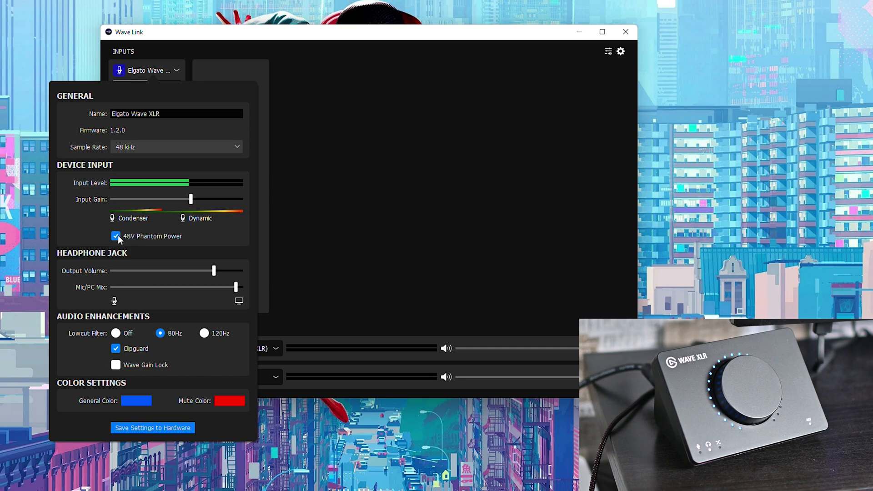